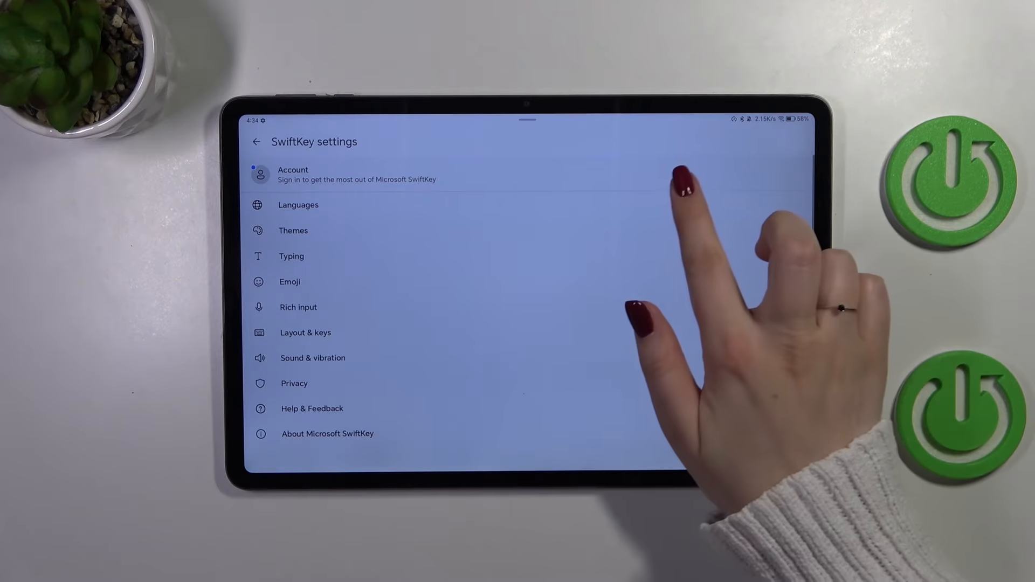
- Go to the Languages page from SwiftKey settings
{"action": "left_click", "coordinate": [298, 205]}
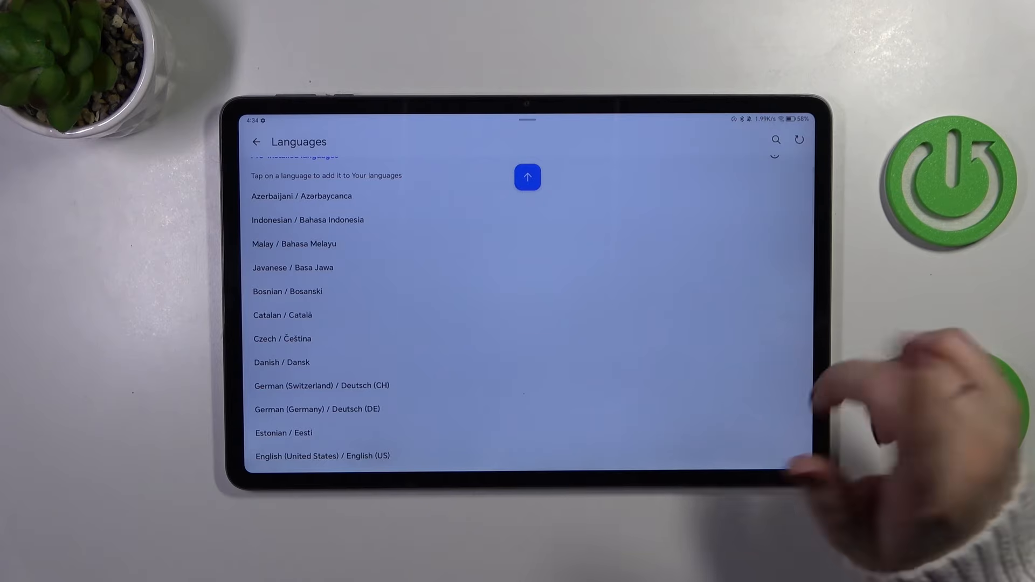
- Scroll down the All languages list to reach and download Georgian
{"action": "scroll", "scroll_direction": "down", "scroll_amount": 3}
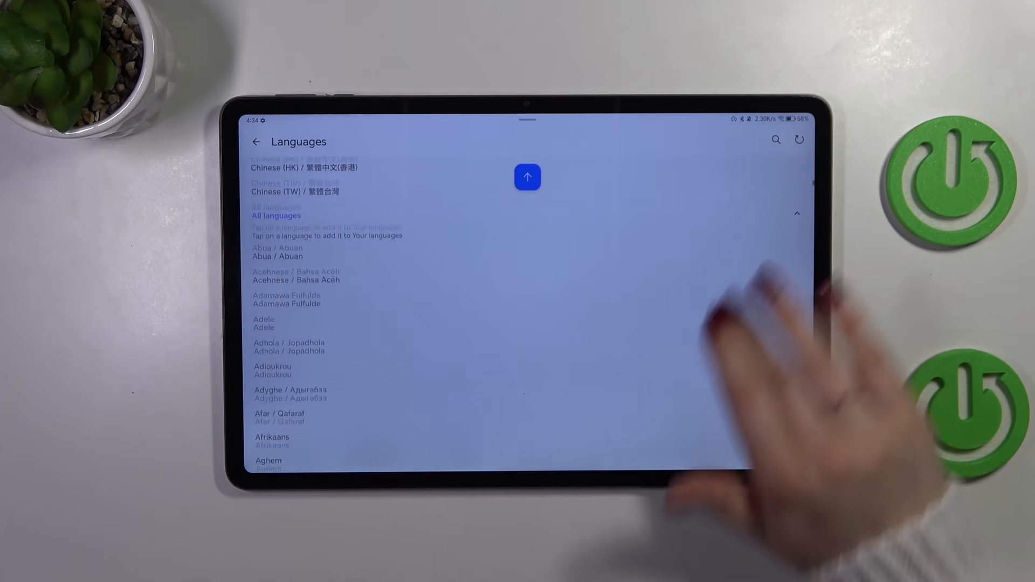
{"action": "scroll", "scroll_direction": "down", "scroll_amount": 3}
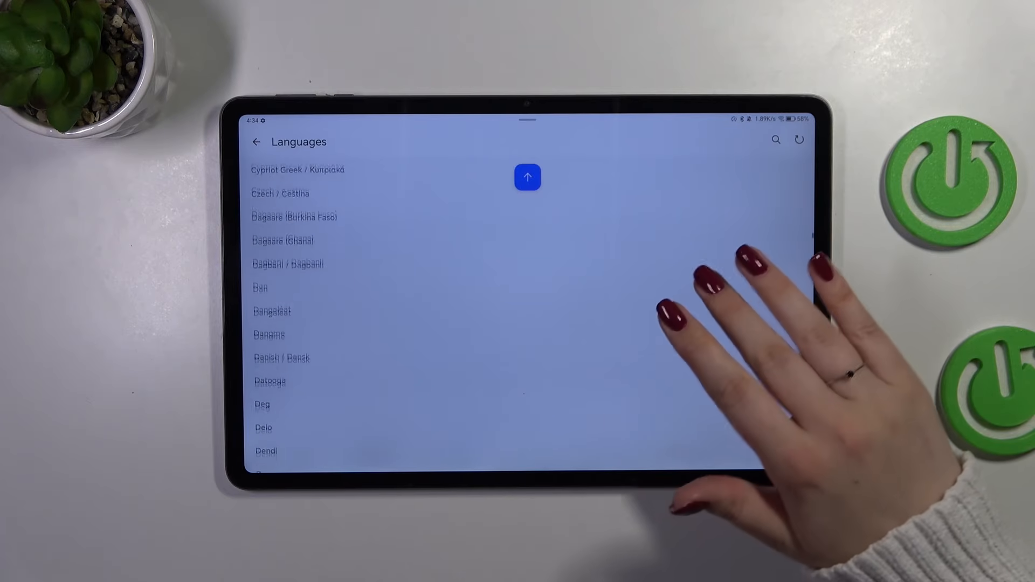
{"action": "scroll", "scroll_direction": "down", "scroll_amount": 3}
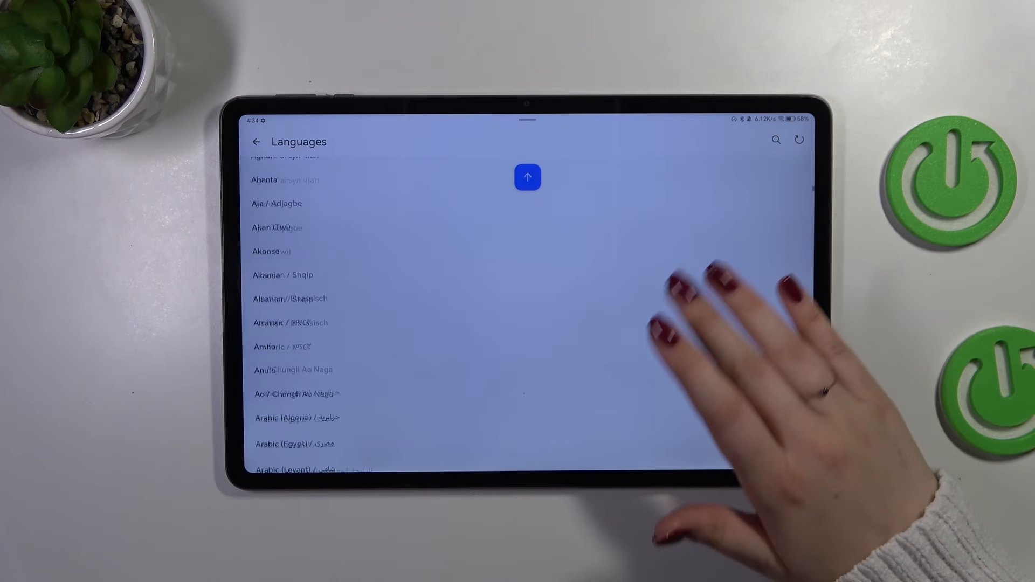
{"action": "scroll", "scroll_direction": "down", "scroll_amount": 3}
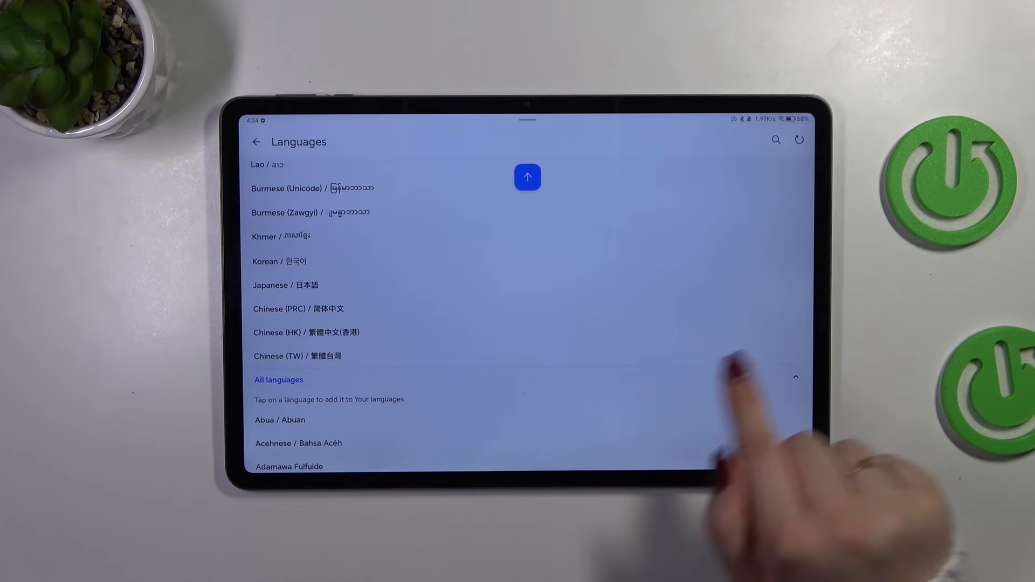
{"action": "scroll", "scroll_direction": "down", "scroll_amount": 3}
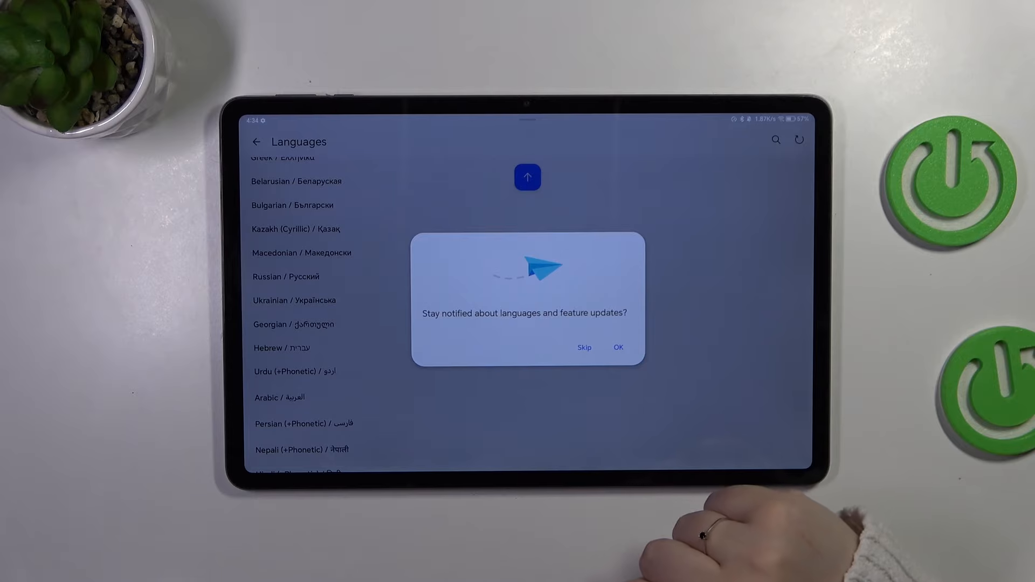
- Dismiss the update-notification prompt and return to the top of the Languages list showing Georgian enabled
{"action": "left_click", "coordinate": [583, 347]}
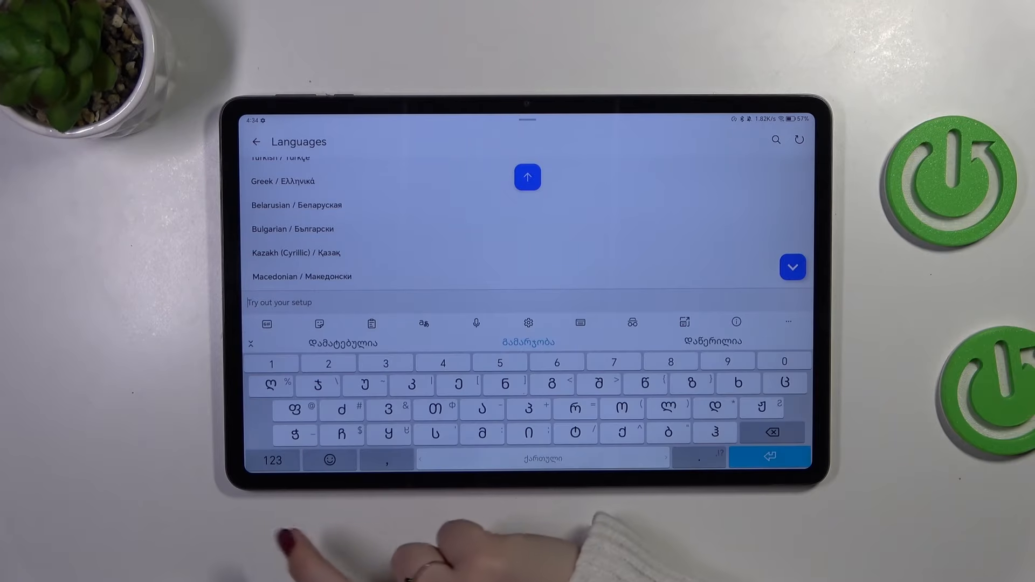
{"action": "left_click", "coordinate": [791, 267]}
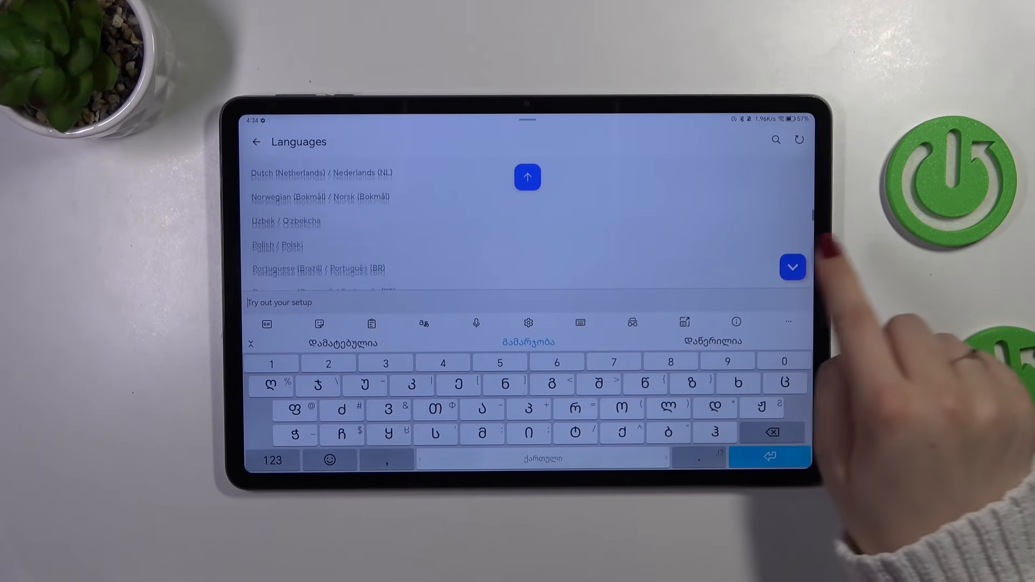
{"action": "left_click", "coordinate": [792, 267]}
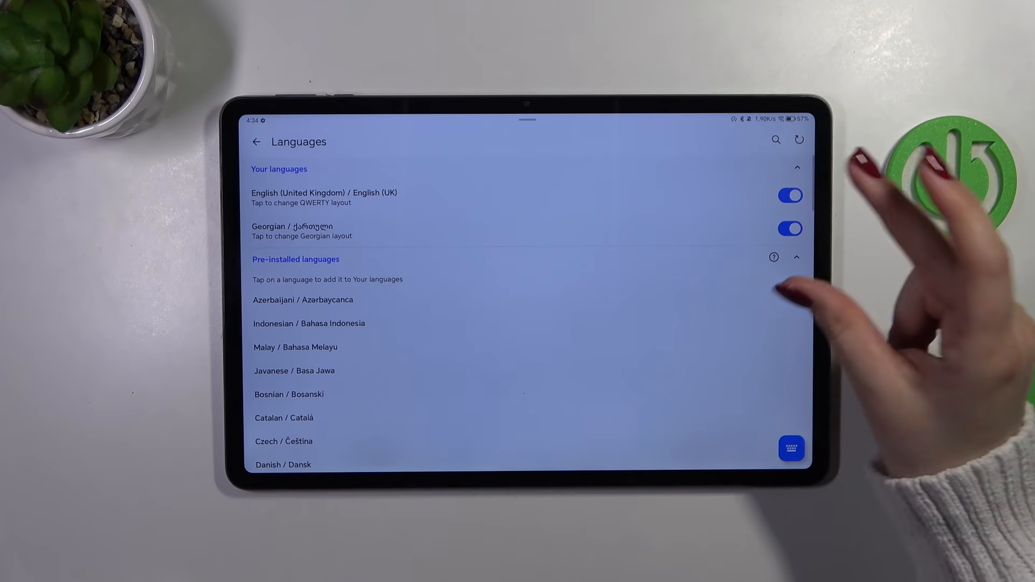
{"action": "mouse_move", "coordinate": [792, 311]}
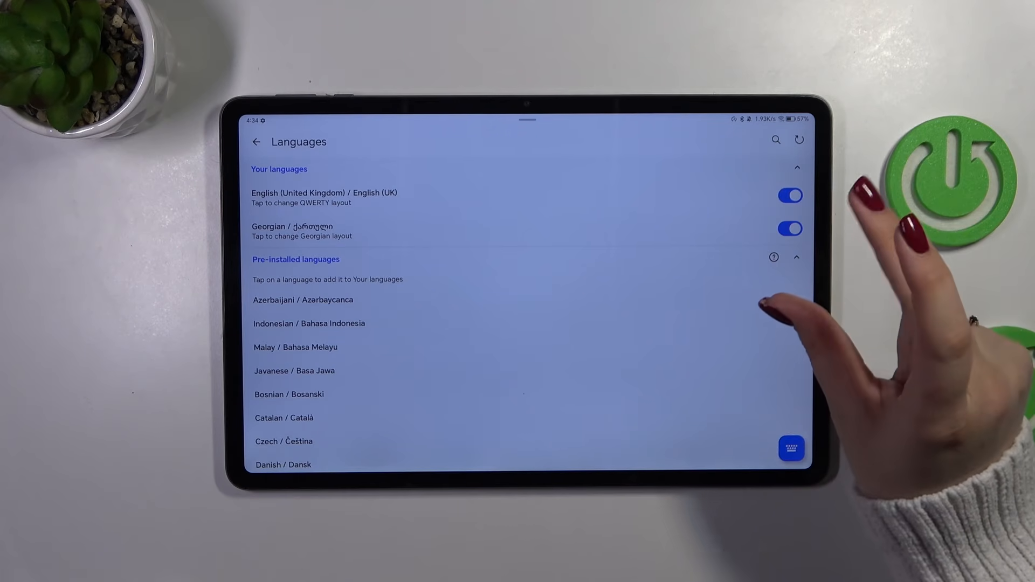
{"action": "mouse_move", "coordinate": [779, 304]}
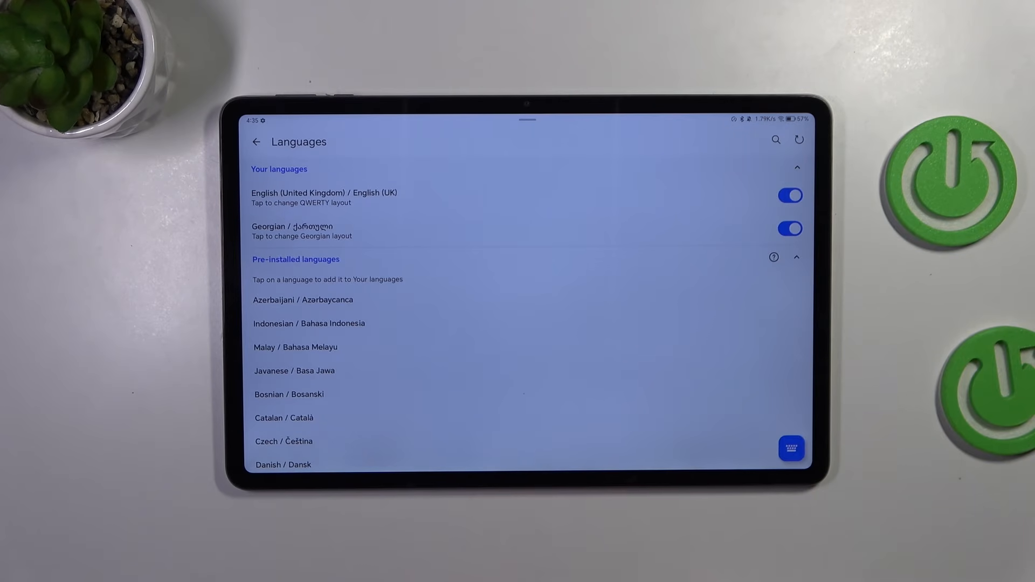
- Bring up the settings search field with the Georgian keyboard ready
{"action": "left_click", "coordinate": [257, 141]}
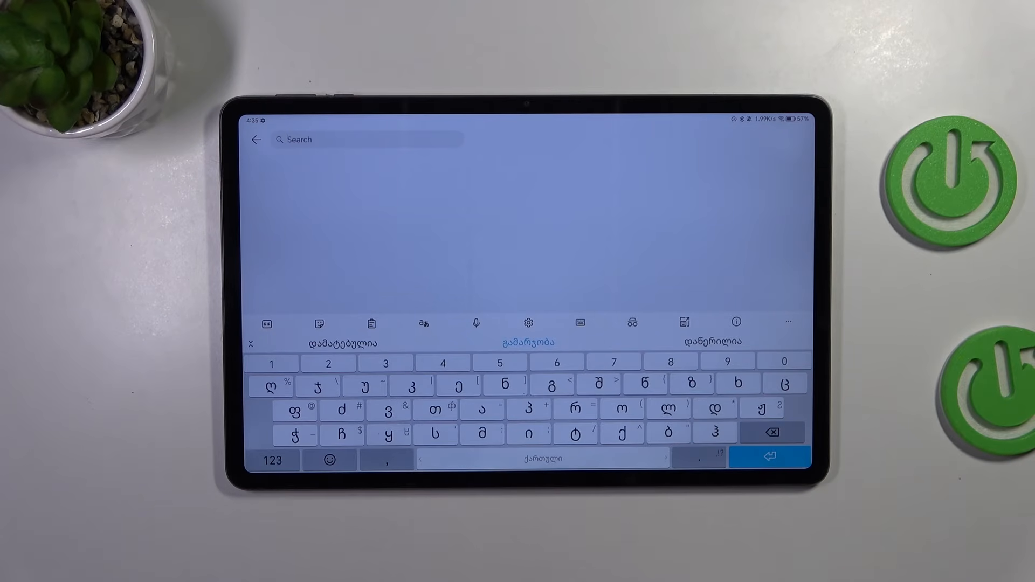
- Enter 'გა' in search, switch to the other language via the spacebar, then go back to main settings
{"action": "type", "text": "გარრარგირრ"}
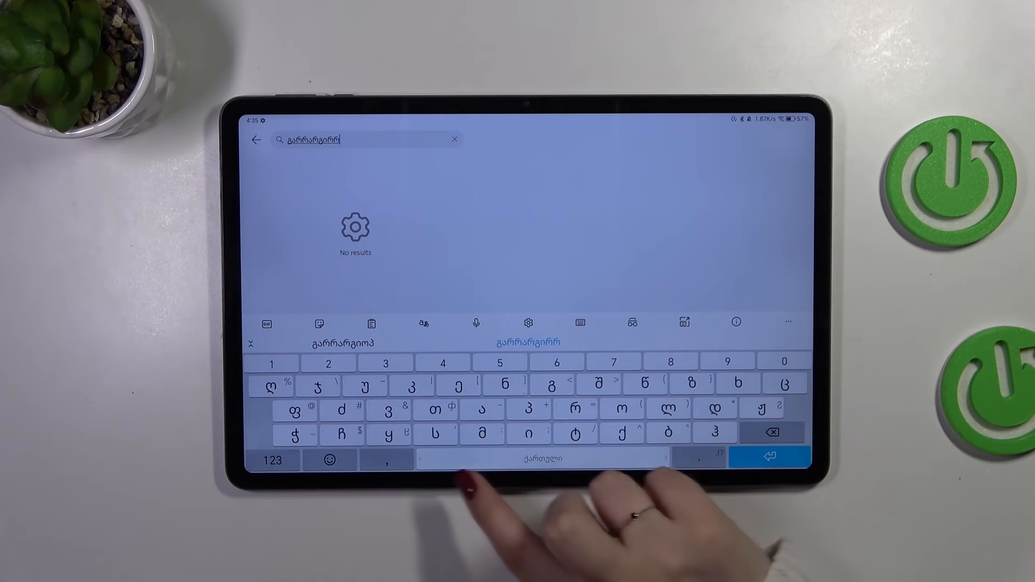
{"action": "left_click", "coordinate": [527, 322]}
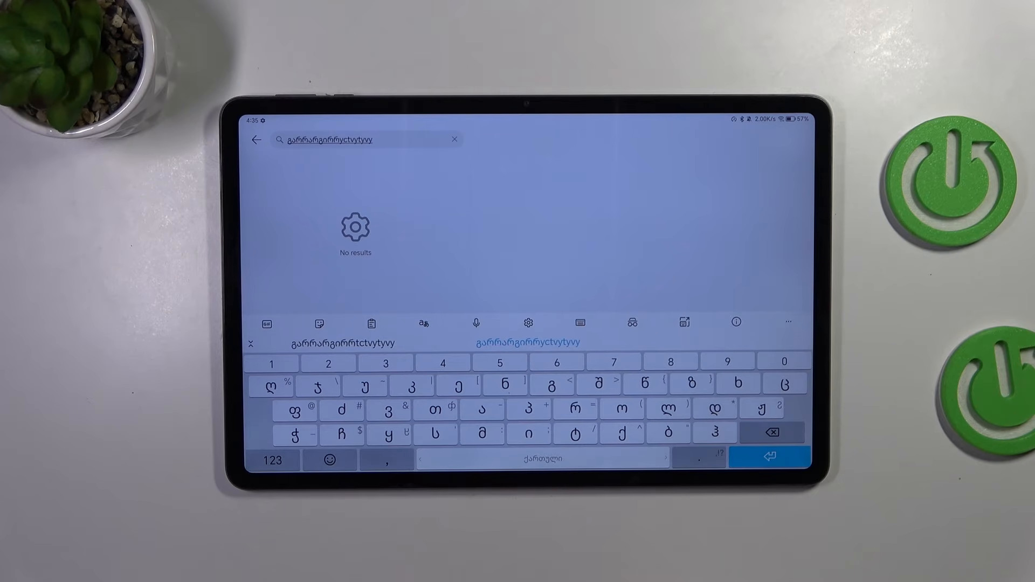
{"action": "left_click", "coordinate": [528, 322]}
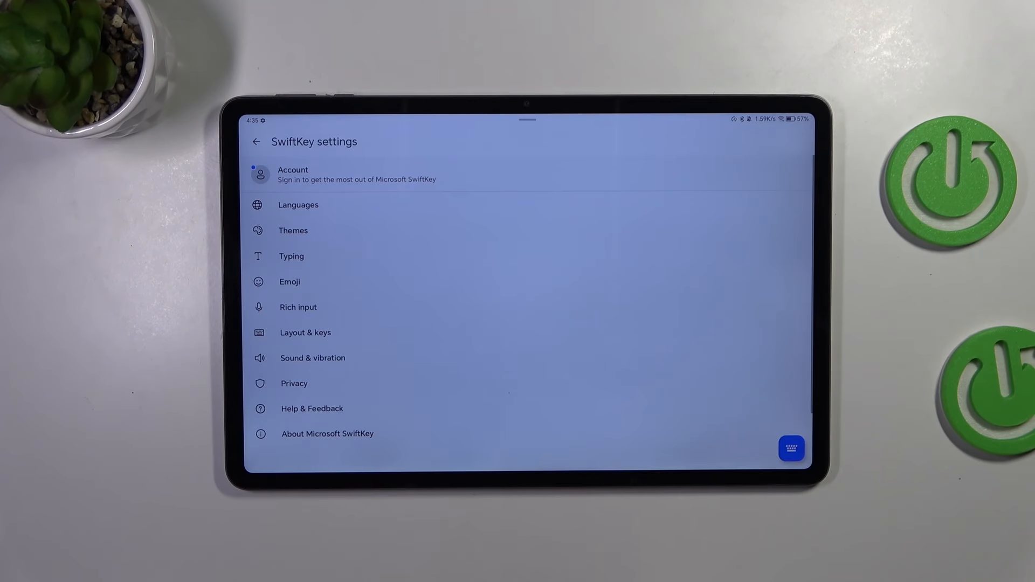
- In Languages, switch the Georgian toggle off, leaving English (UK) on
{"action": "left_click", "coordinate": [297, 205]}
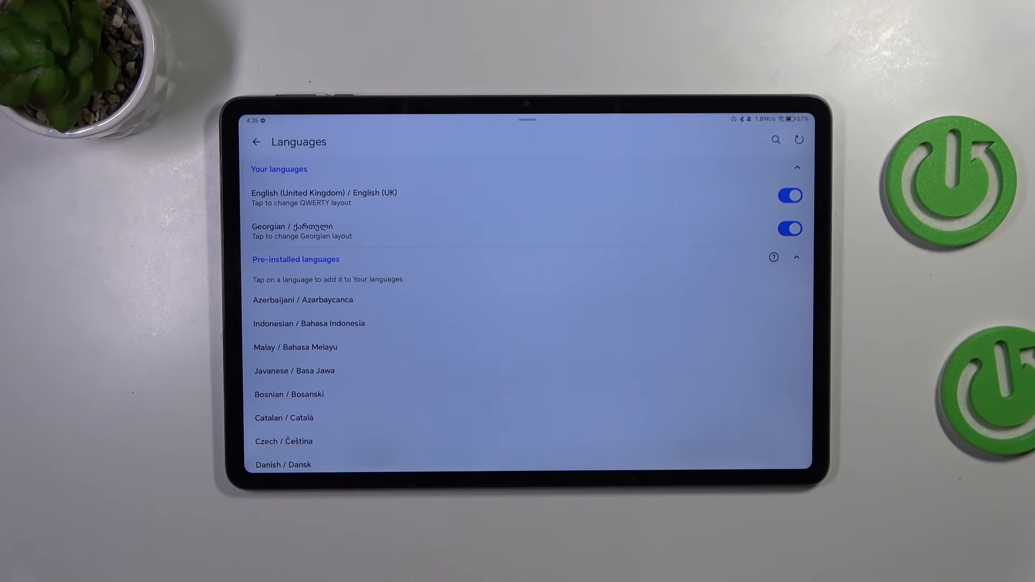
{"action": "left_click", "coordinate": [789, 228]}
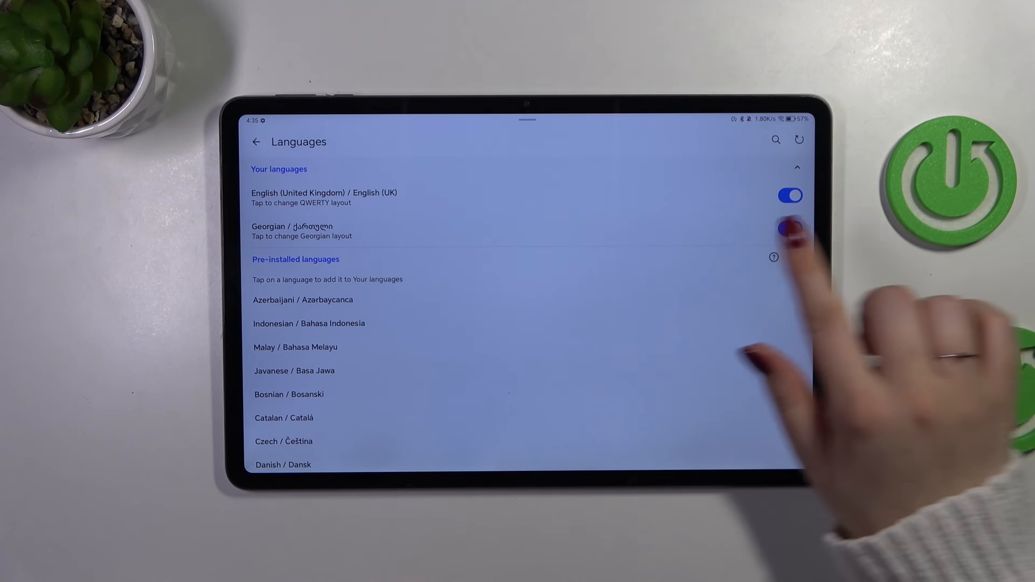
{"action": "left_click", "coordinate": [790, 228]}
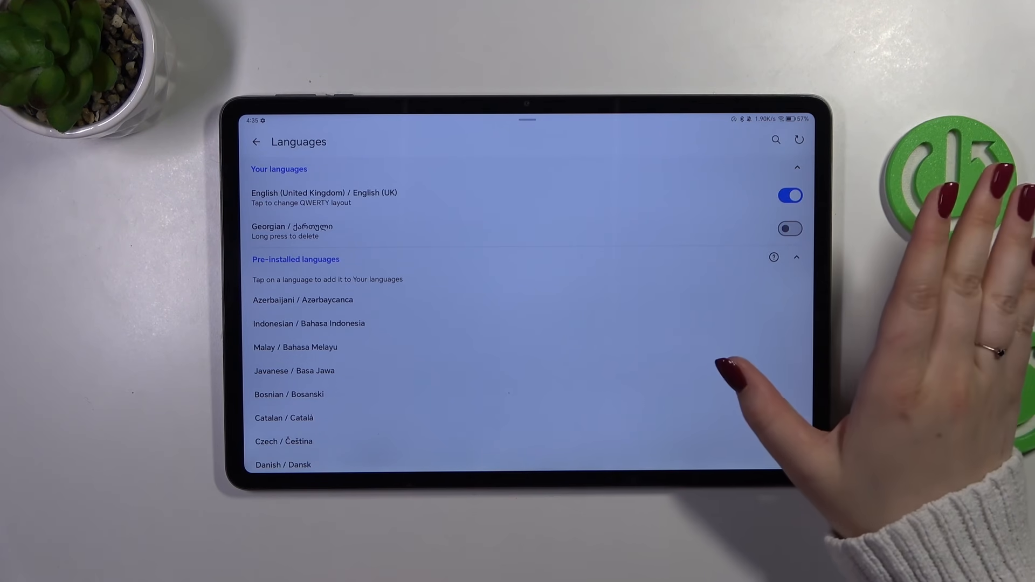